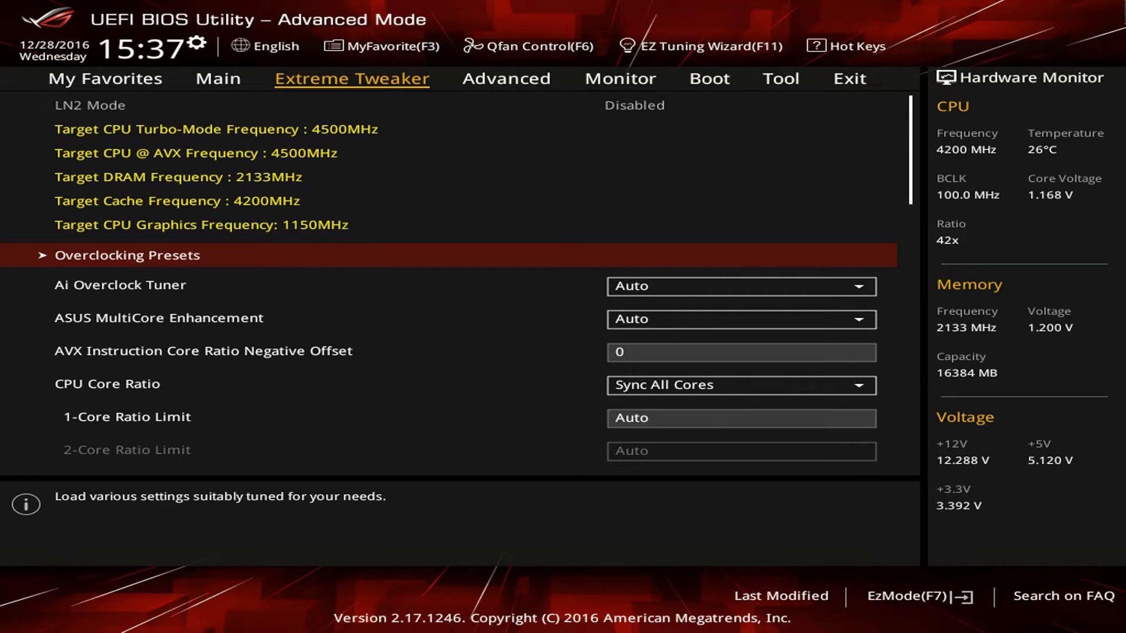
# Keep CPU Core Ratio on Sync All Cores, then launch the HWBOT x265 benchmark application.
pyautogui.click(741, 385)
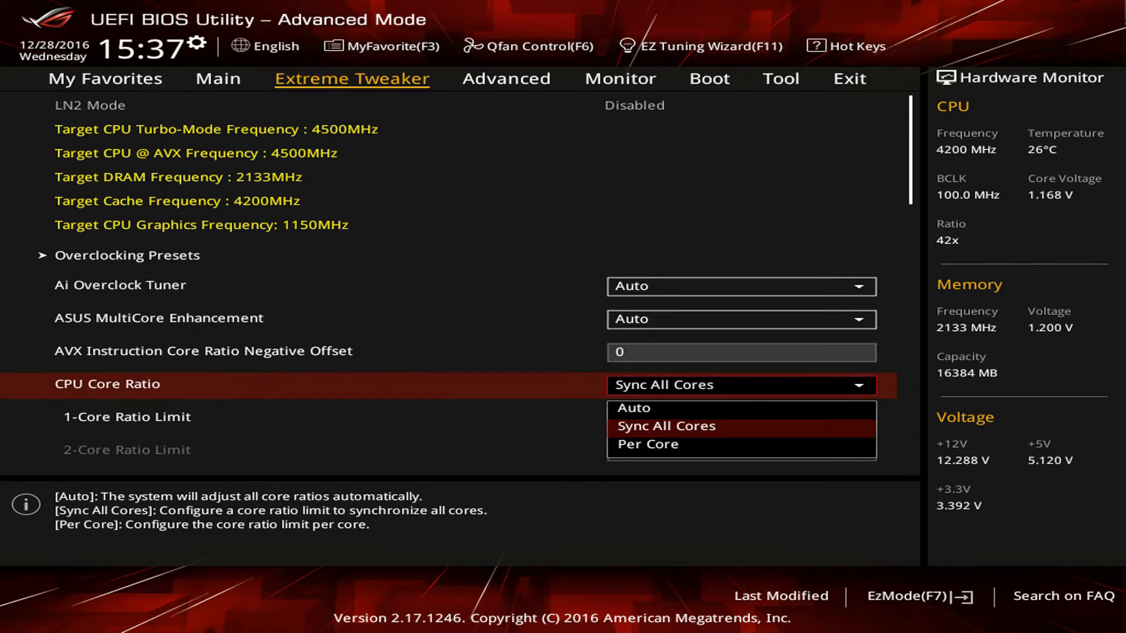
pyautogui.click(666, 426)
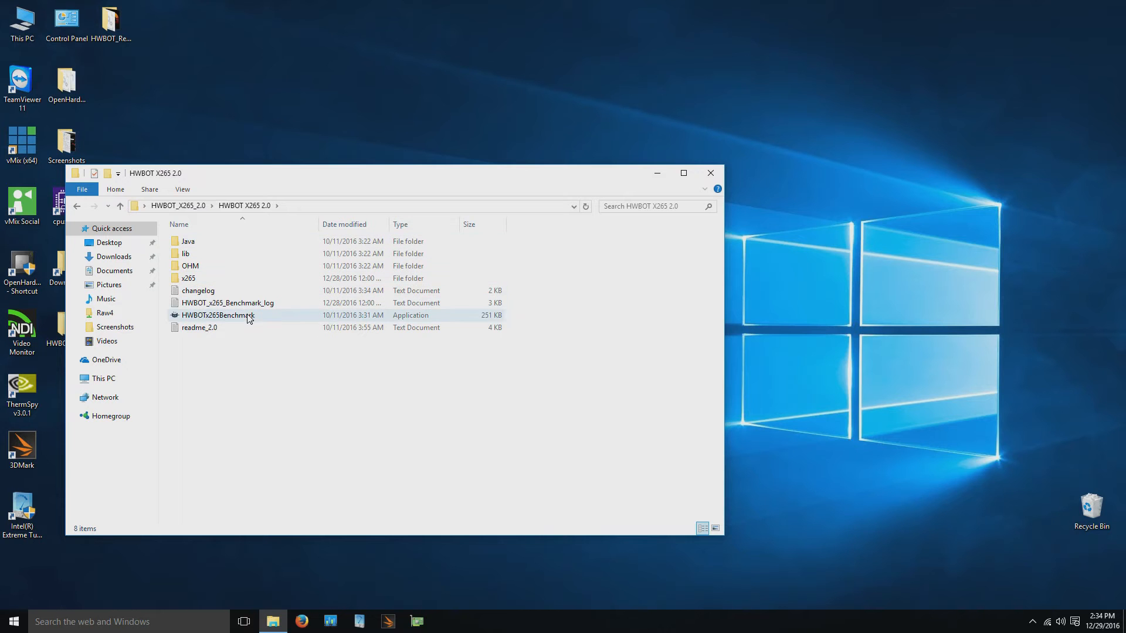
pyautogui.doubleClick(218, 316)
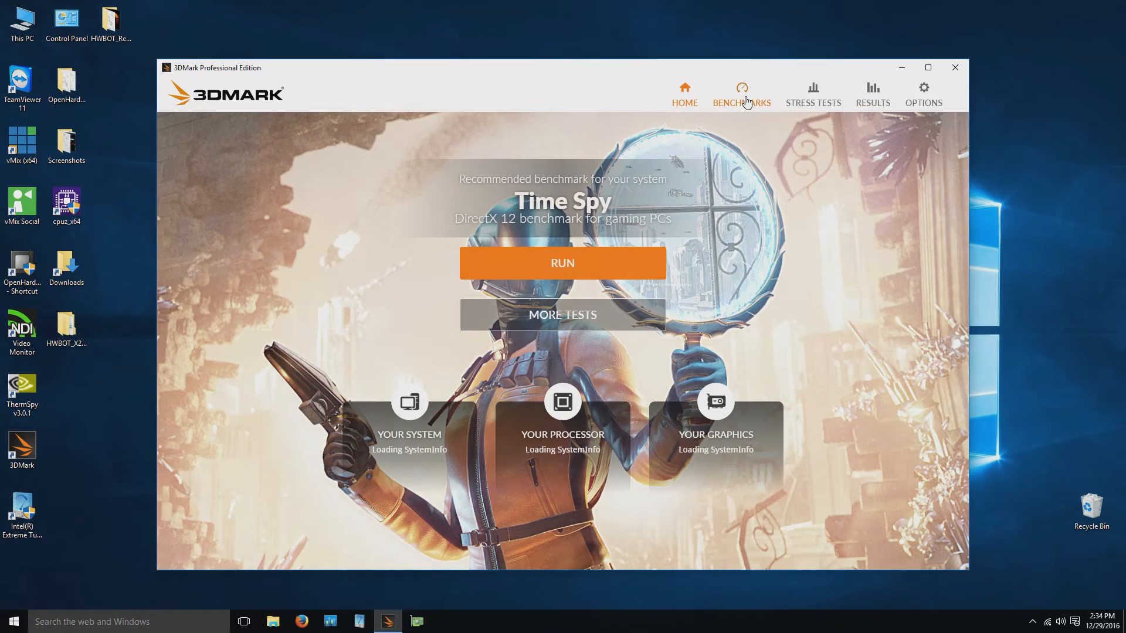
# Show the Benchmarks page in 3DMark Professional Edition.
pyautogui.click(741, 94)
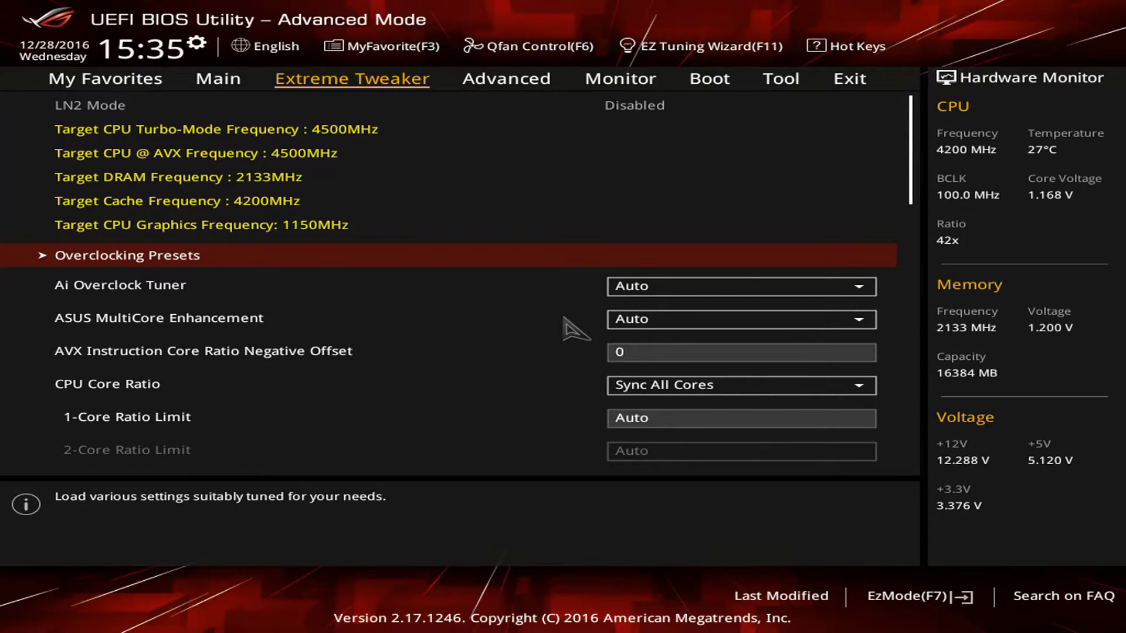
# Set Ai Overclock Tuner to XMP with the DDR4-3200 profile and save with F10.
pyautogui.click(740, 286)
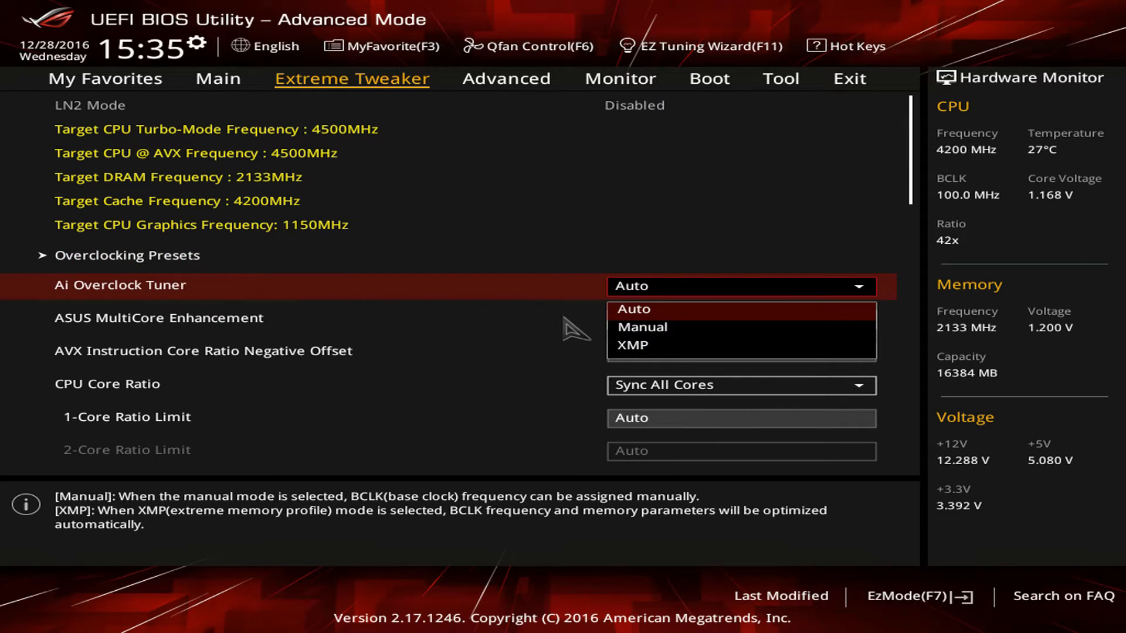
pyautogui.click(633, 344)
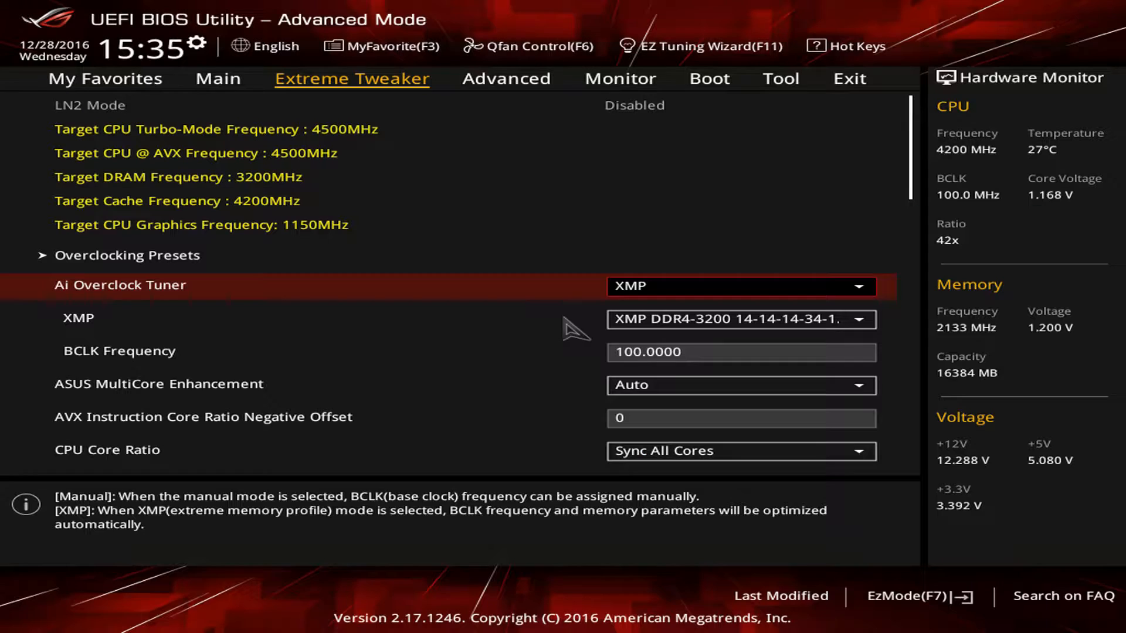
pyautogui.press('f10')
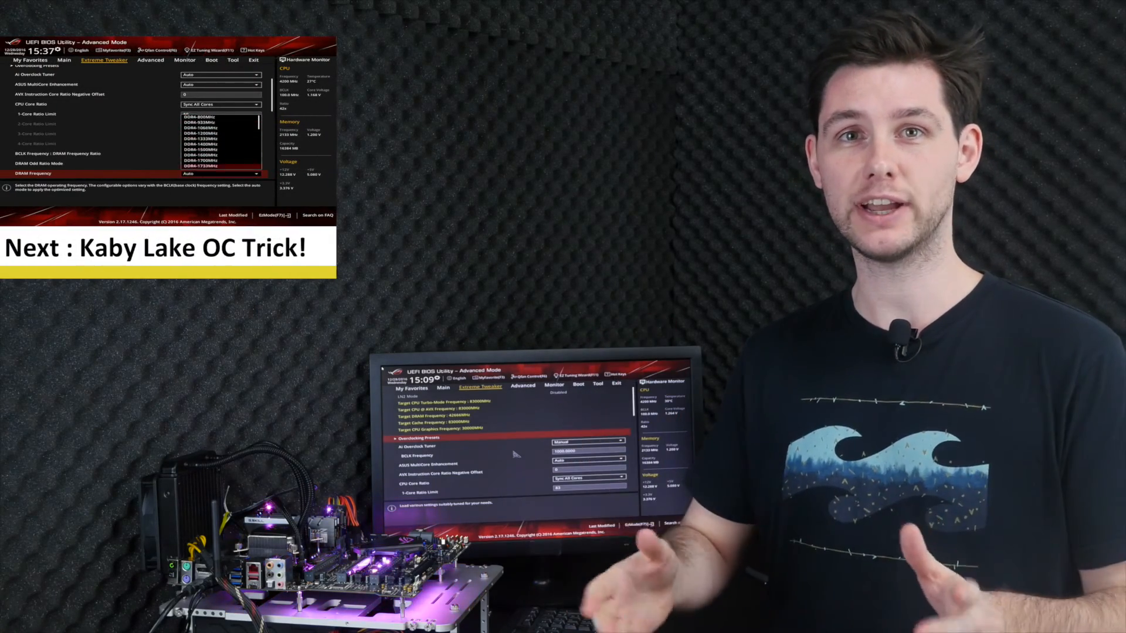
pyautogui.scroll(-3)
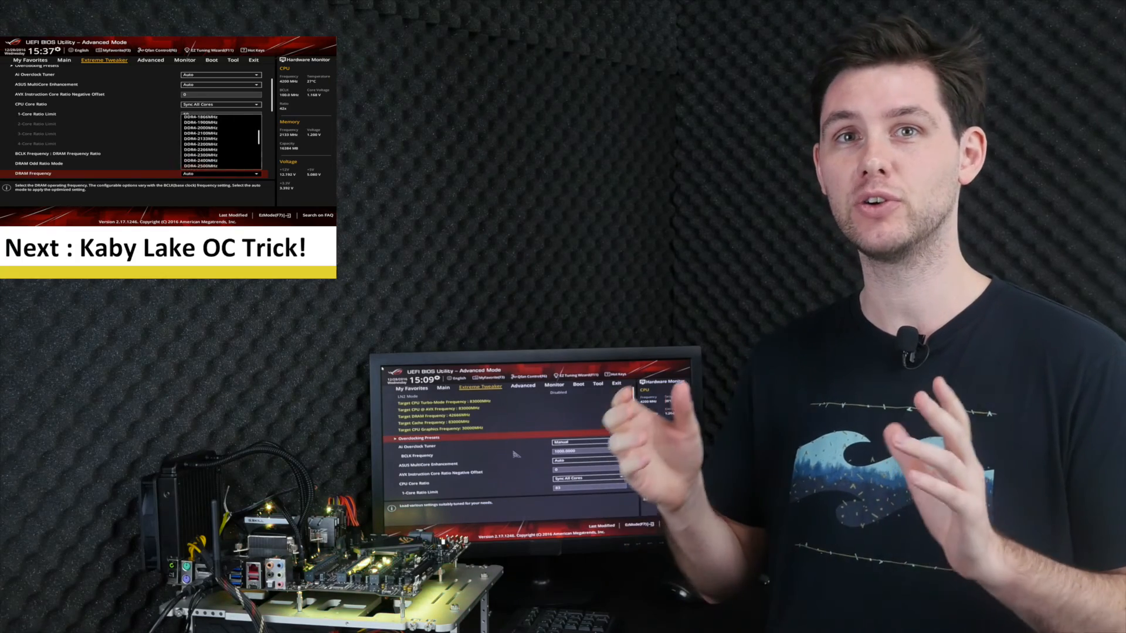